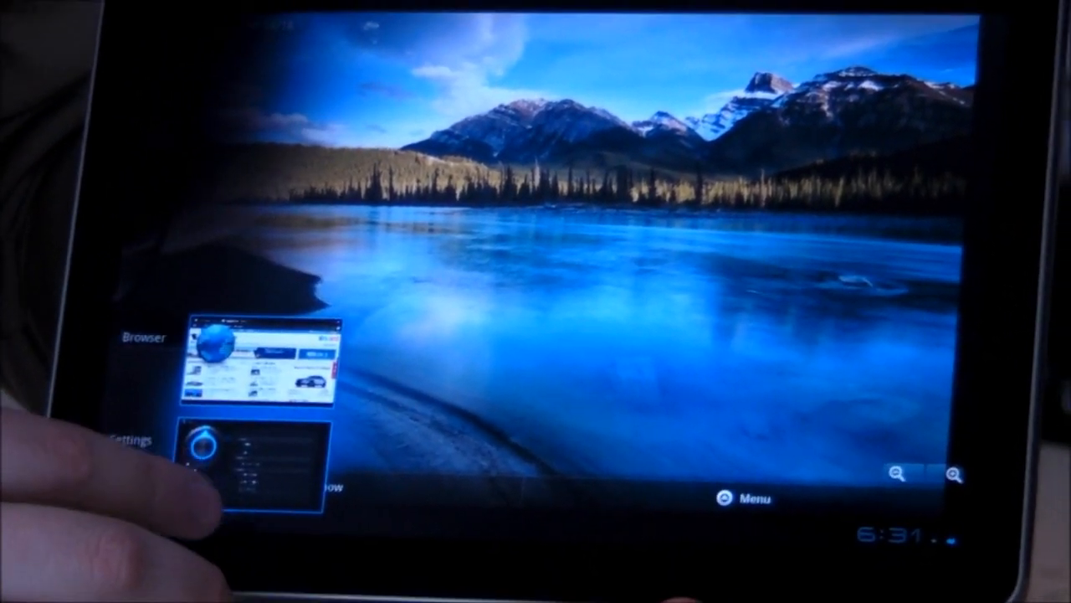
Step: Reopen the Browser from the recent apps list, returning to the PhoneDog page
click(264, 368)
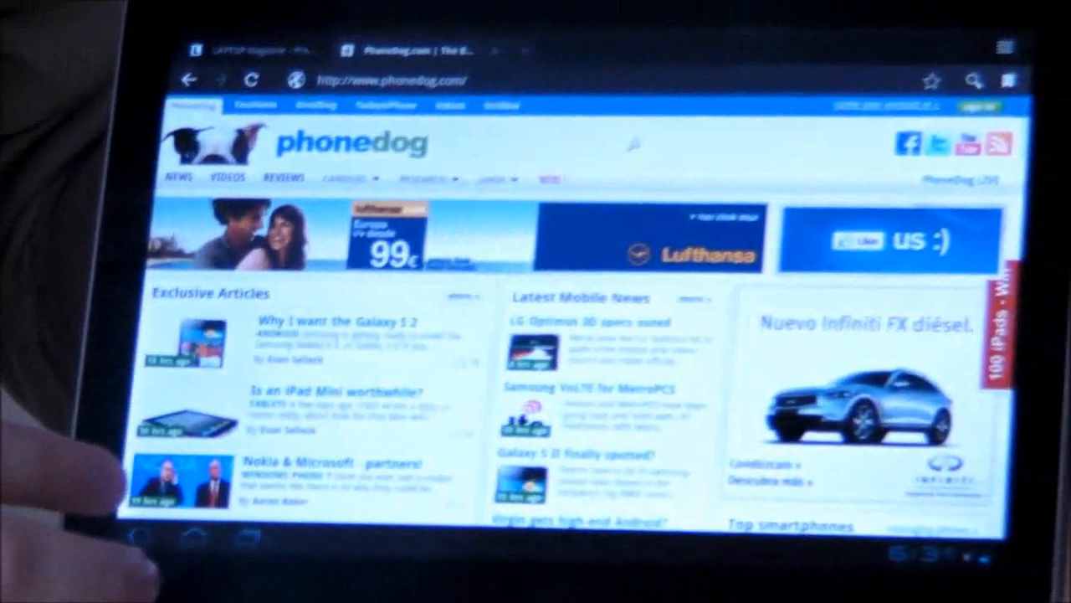